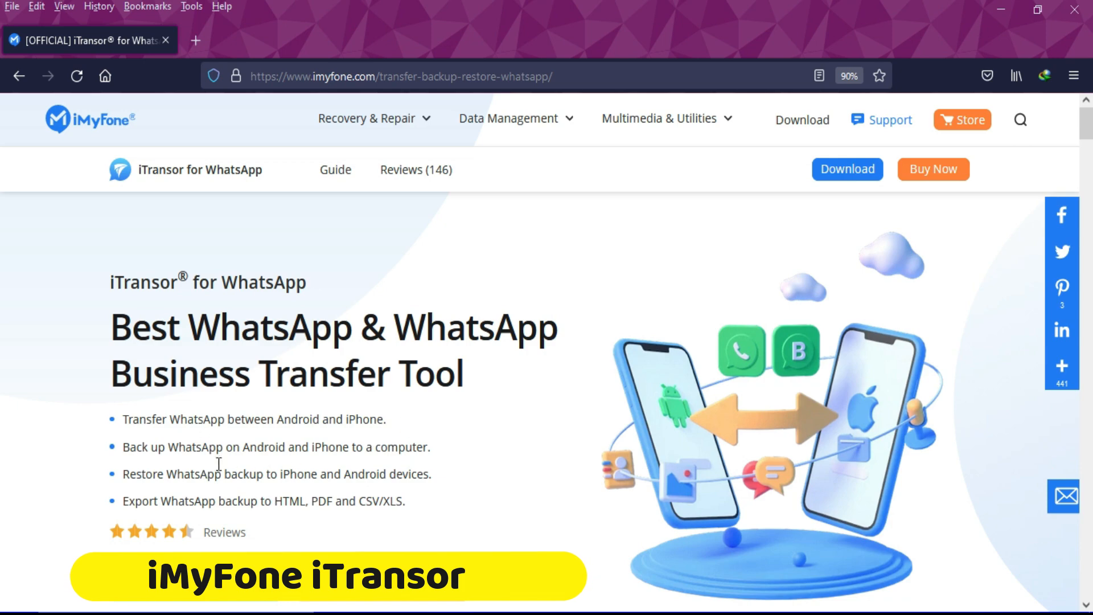
Step: Scroll down the iTransor for WhatsApp product page and launch its downloaded installer
scroll(down, 3)
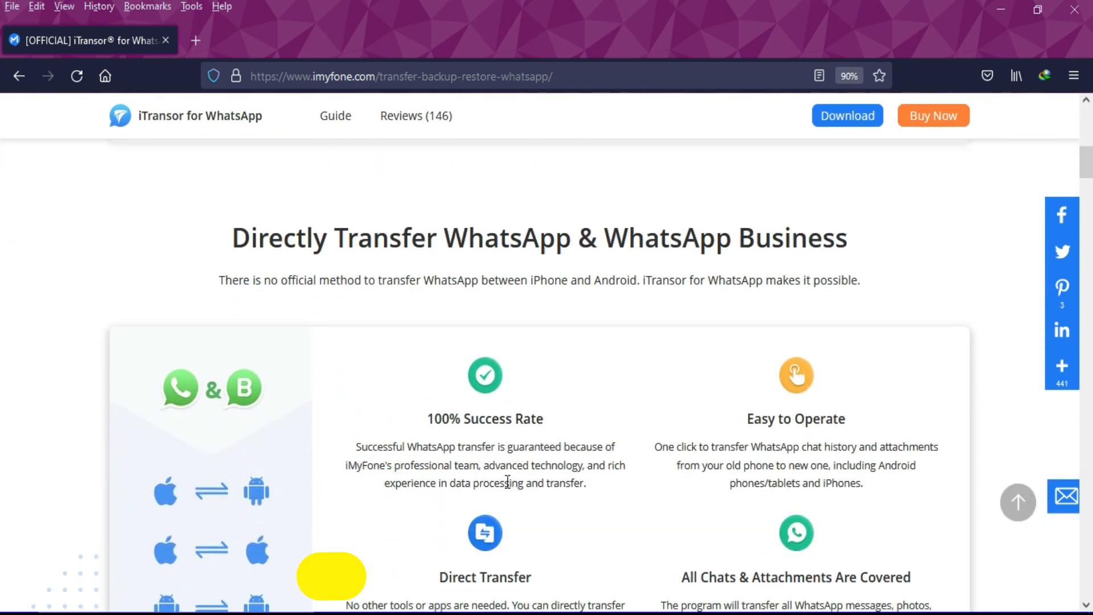
scroll(down, 3)
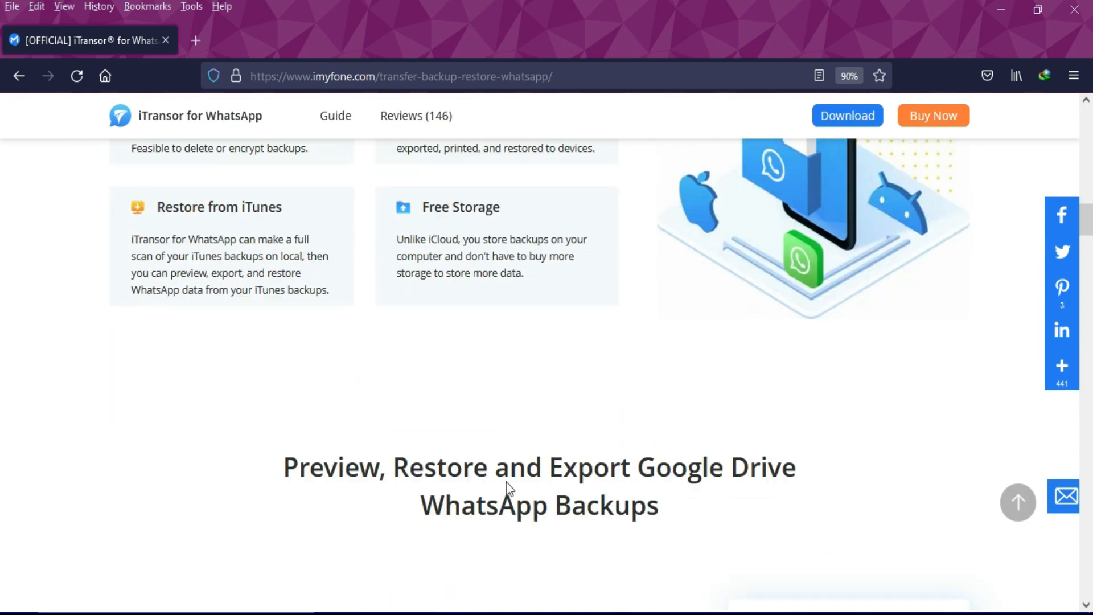
scroll(down, 3)
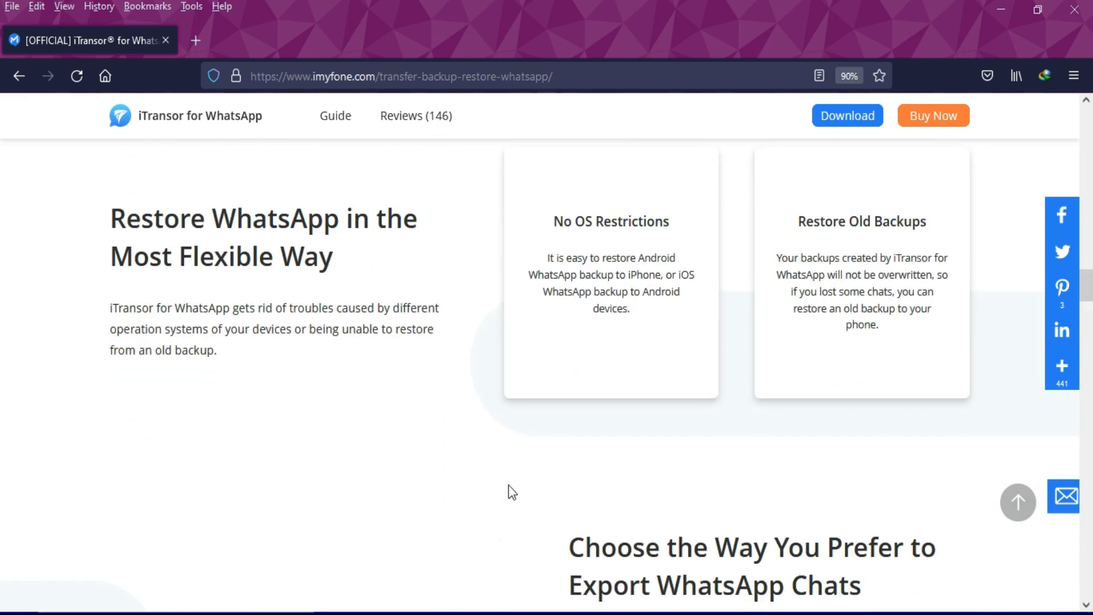
scroll(down, 3)
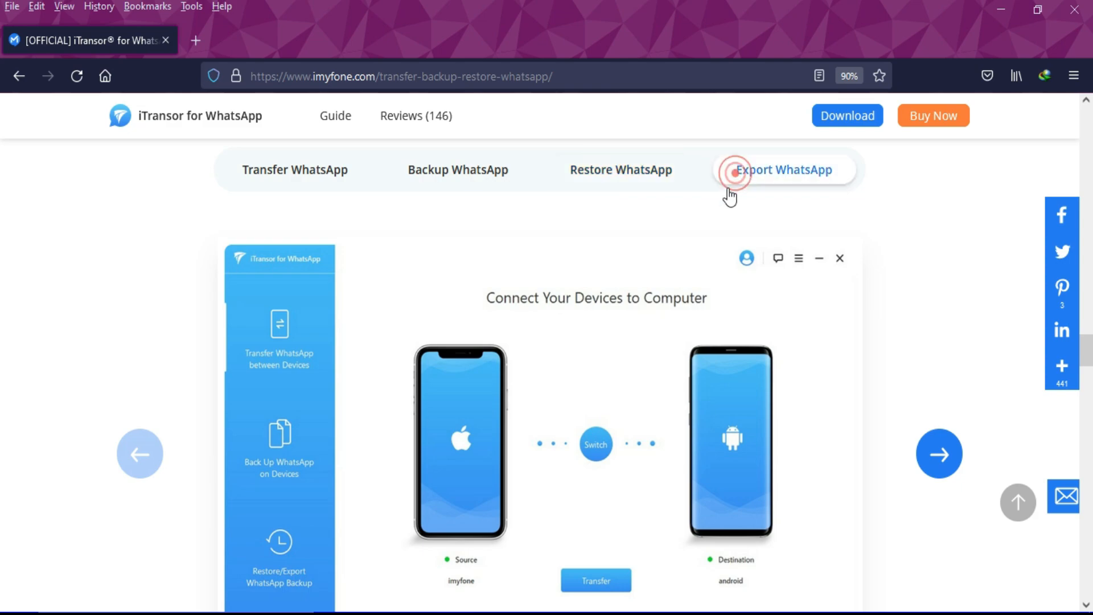
scroll(down, 3)
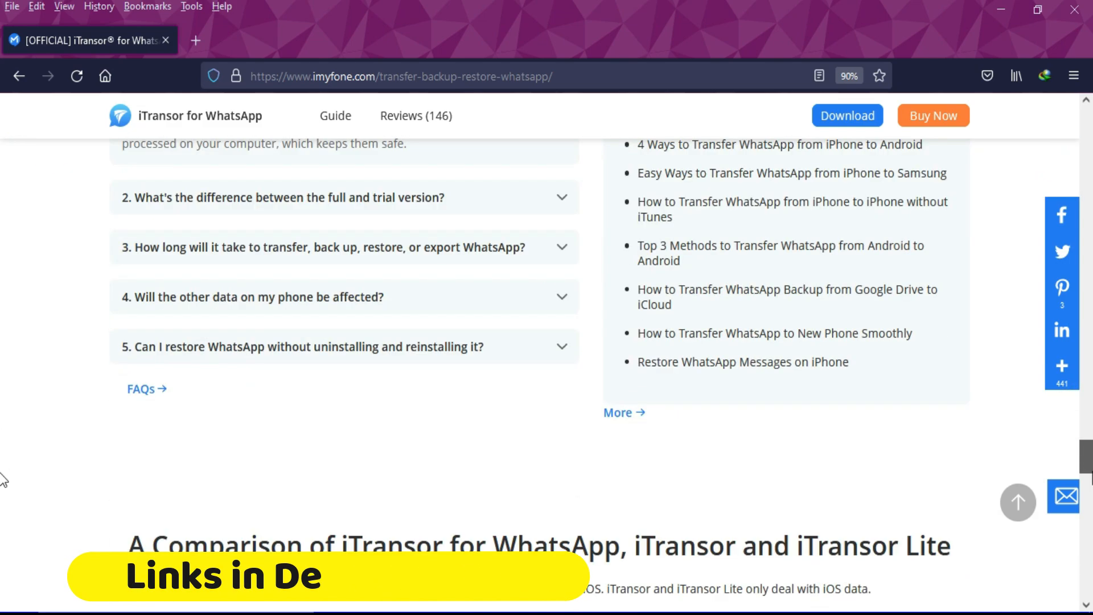
click(323, 189)
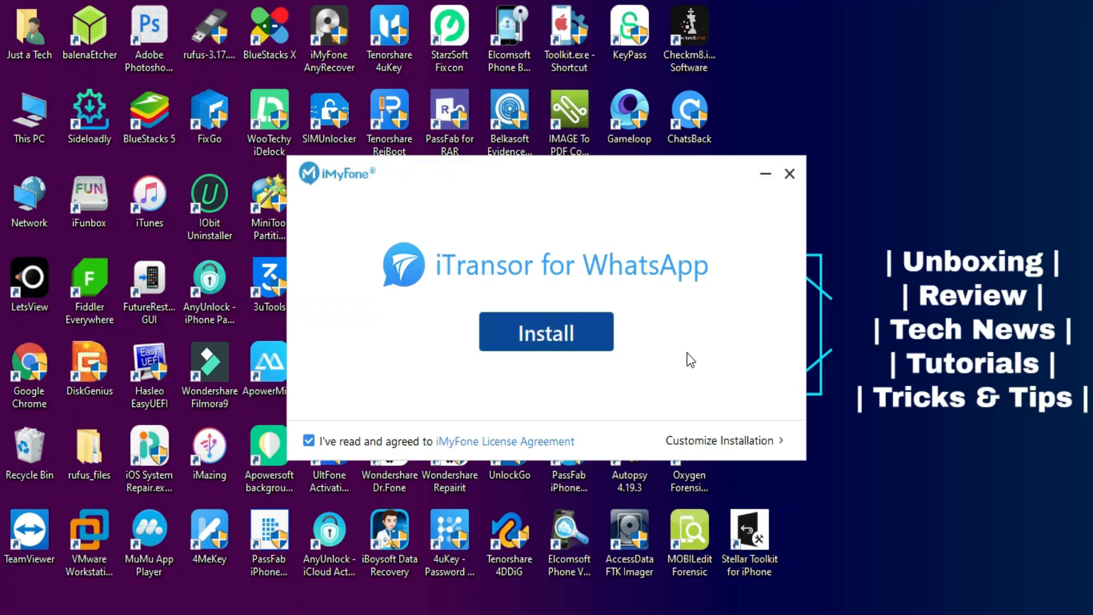
Step: Install iTransor, view the Back Up tab, then return to Transfer WhatsApp between Devices
click(546, 331)
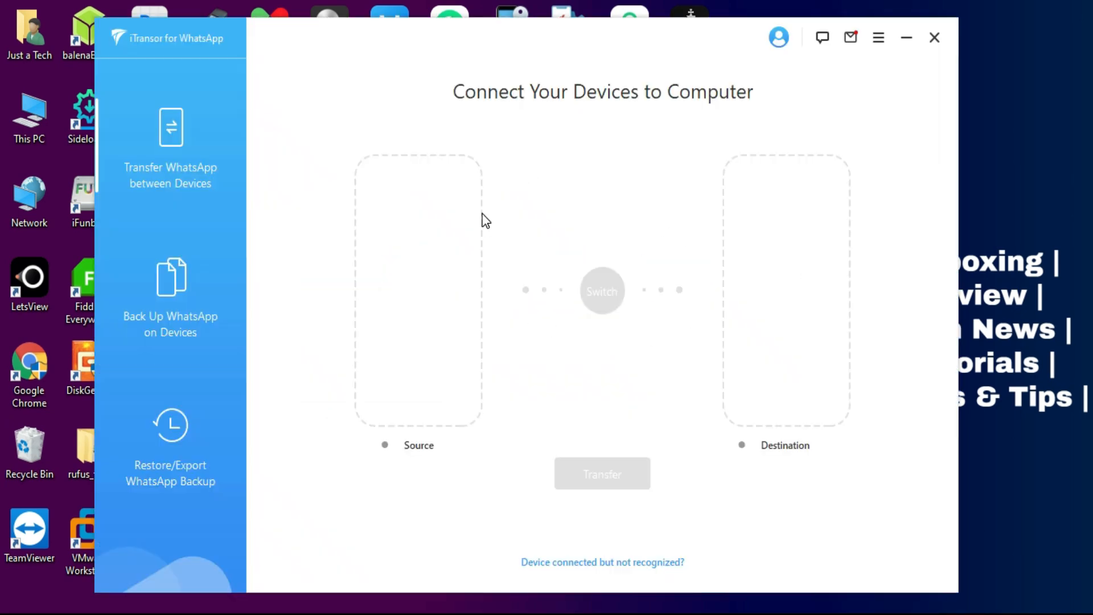
click(171, 296)
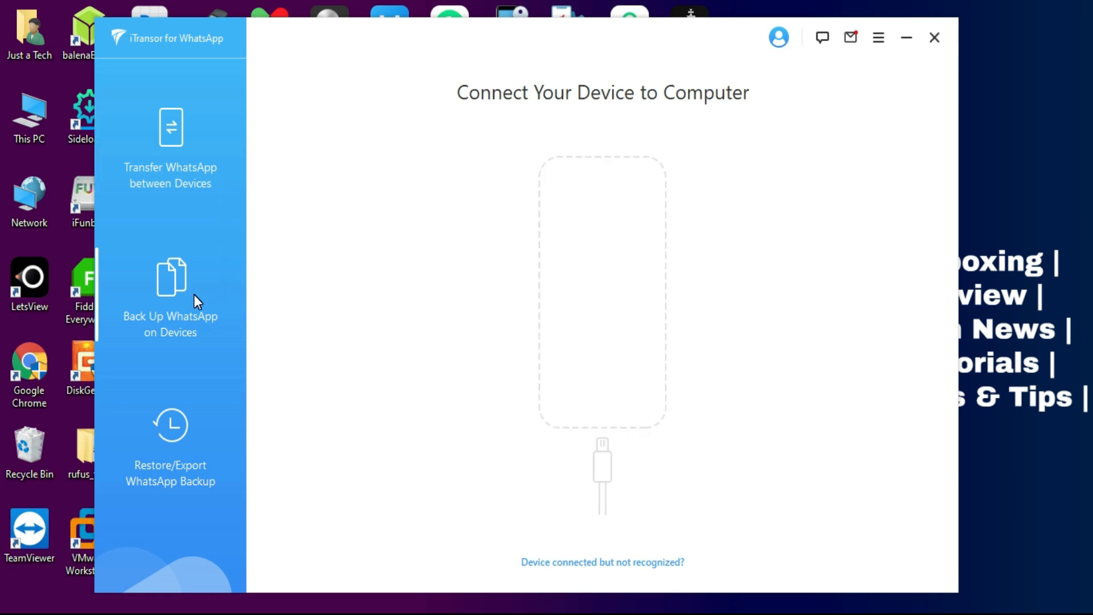
click(170, 444)
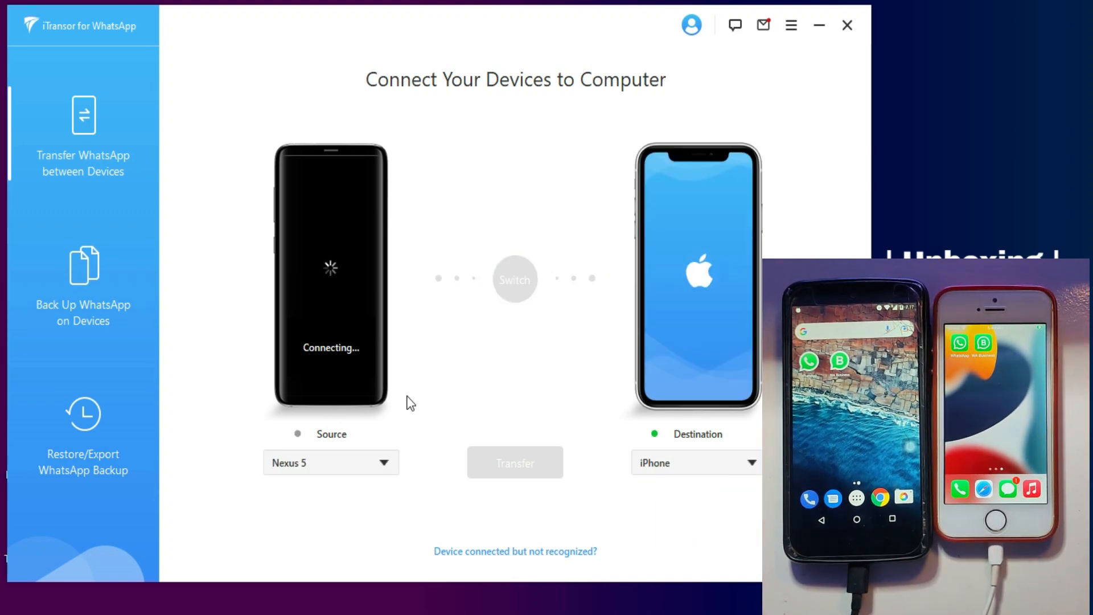
Step: Check Back Up with the Nexus 5 and Restore/Export, then close the Google sign-in dialog
click(515, 551)
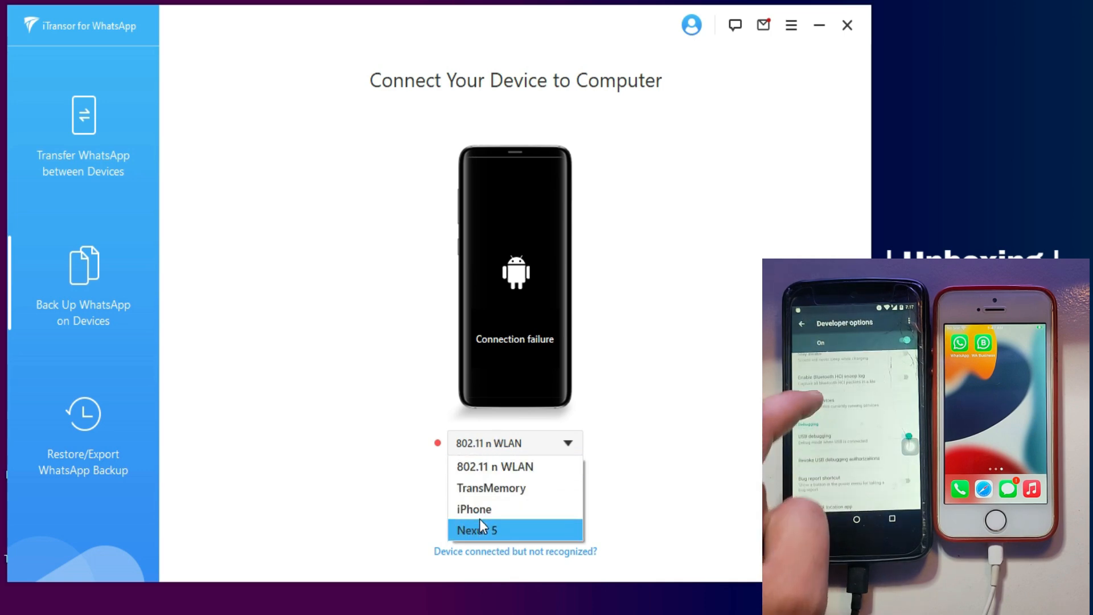
click(476, 530)
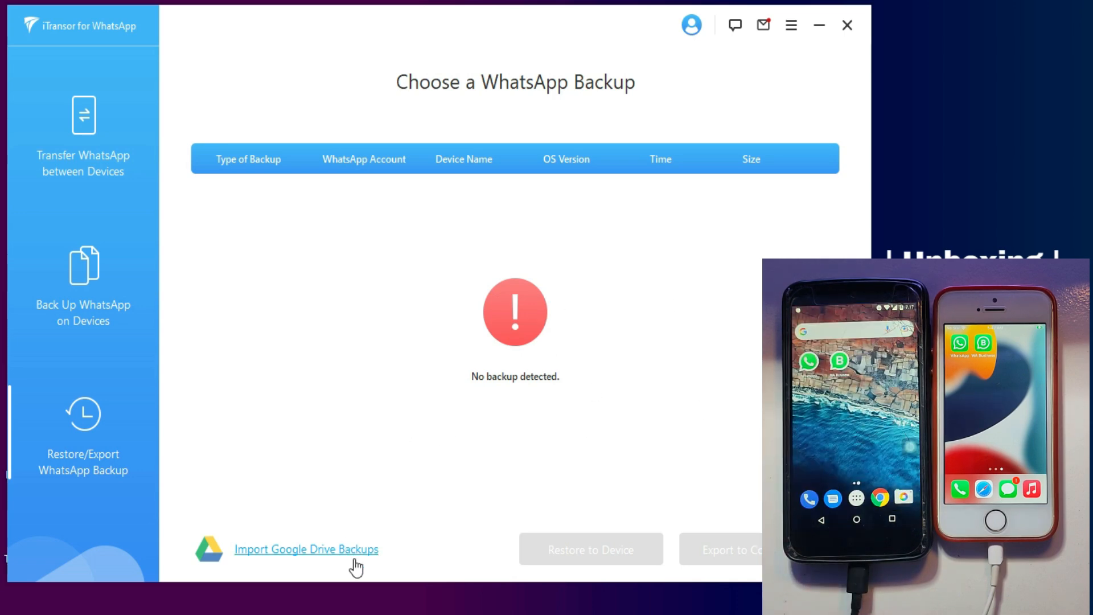
mouse_move(484, 311)
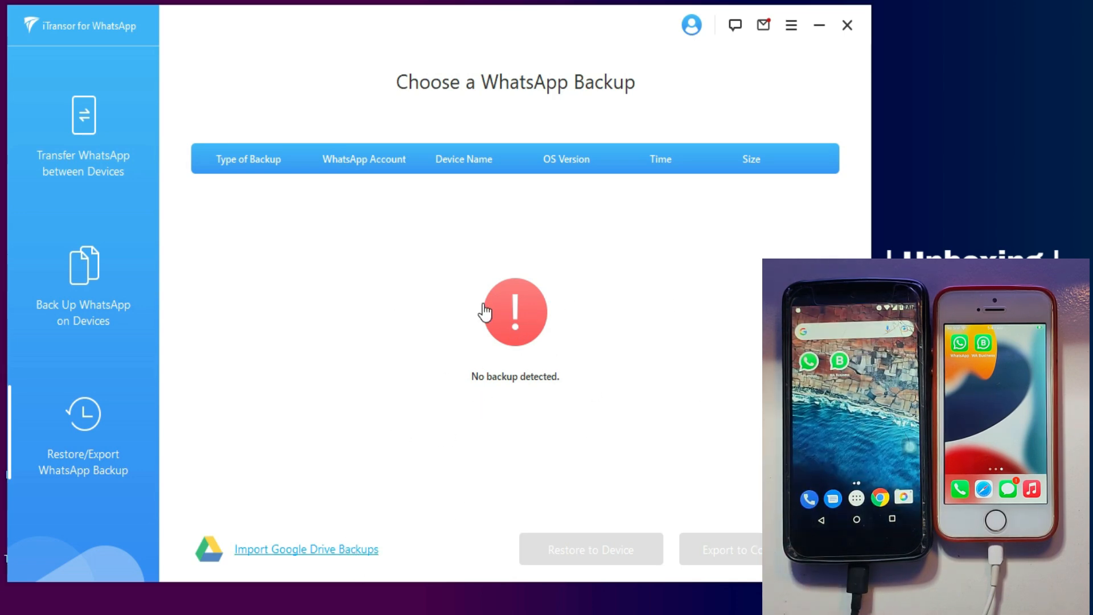
click(307, 549)
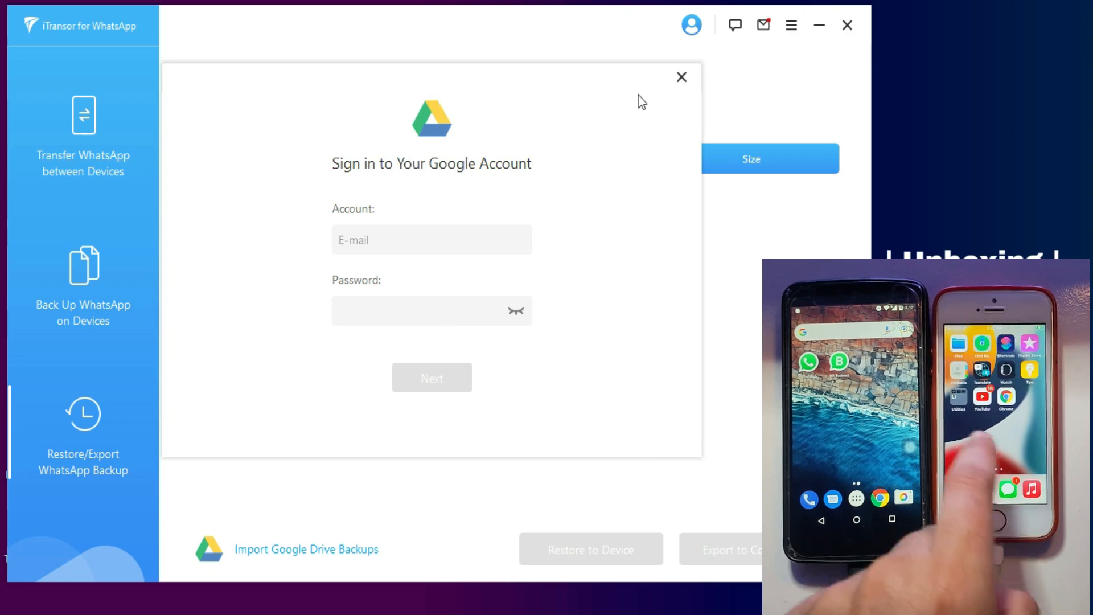
click(681, 77)
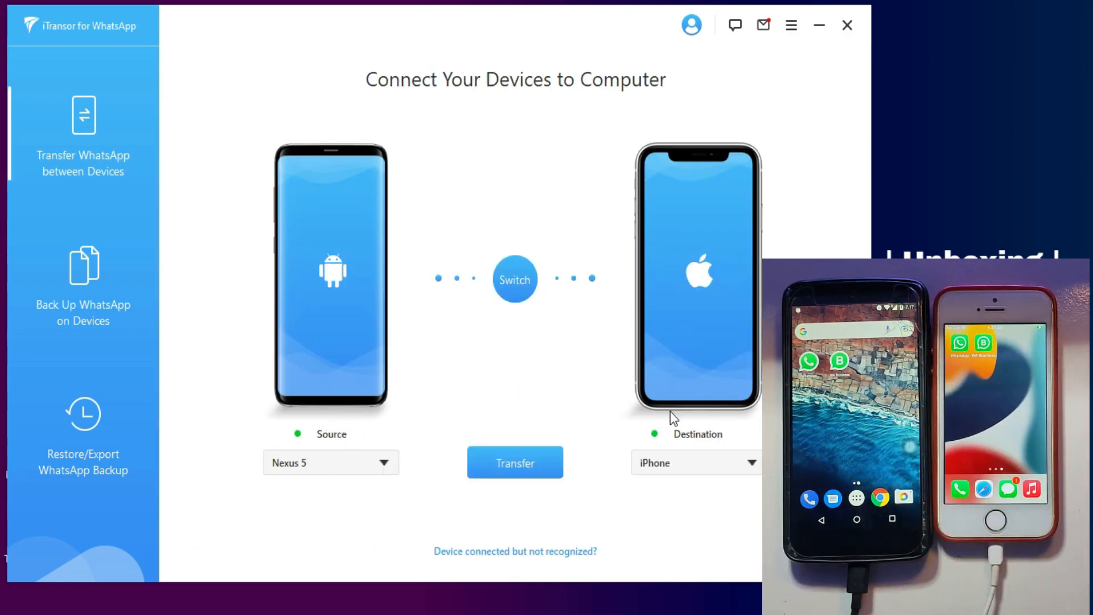
Step: Start the WhatsApp transfer from the Nexus 5 to the iPhone
click(515, 462)
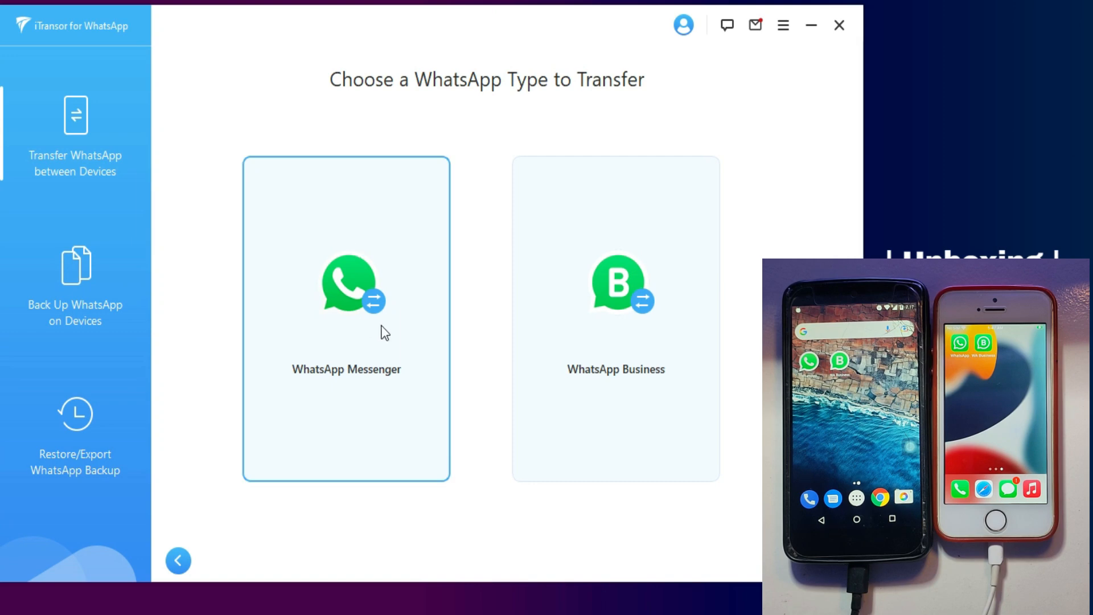
mouse_move(367, 325)
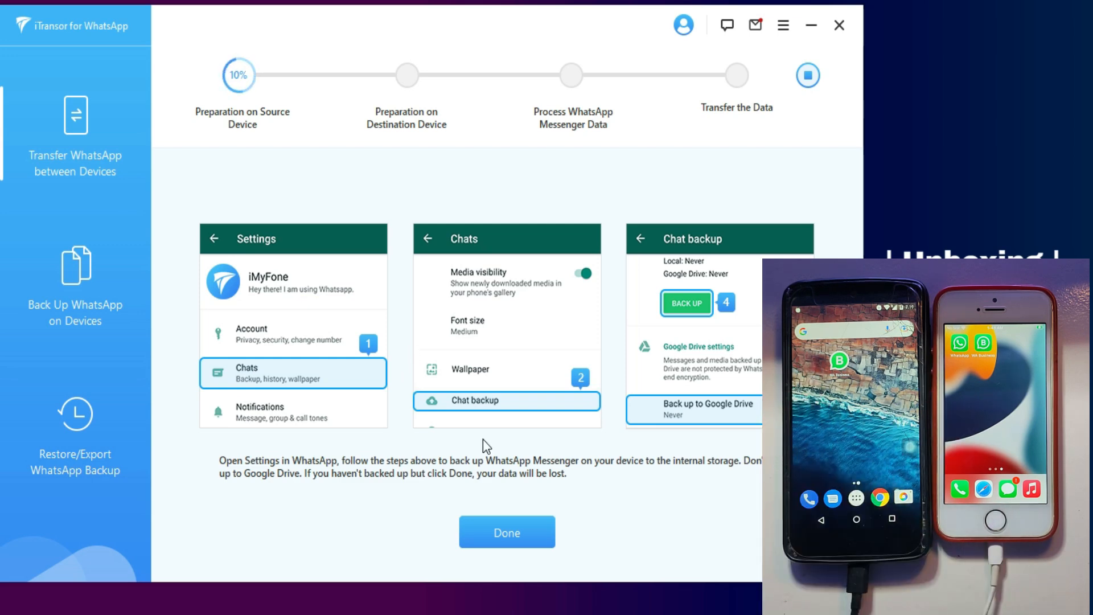
Step: Confirm the phone's WhatsApp chat backup is done and Storage permission is granted
click(507, 532)
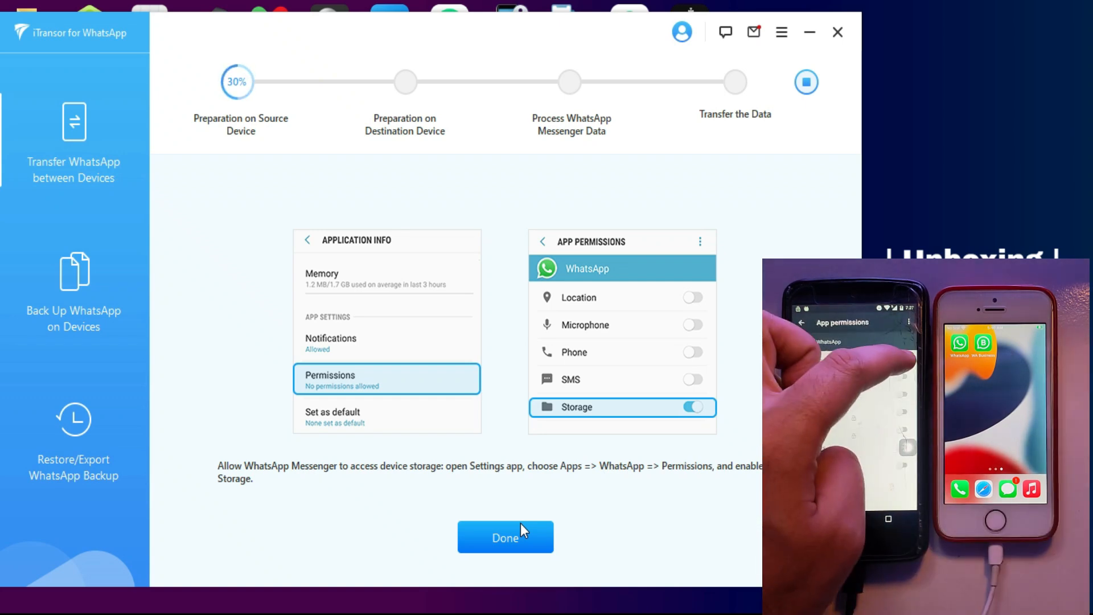
click(505, 537)
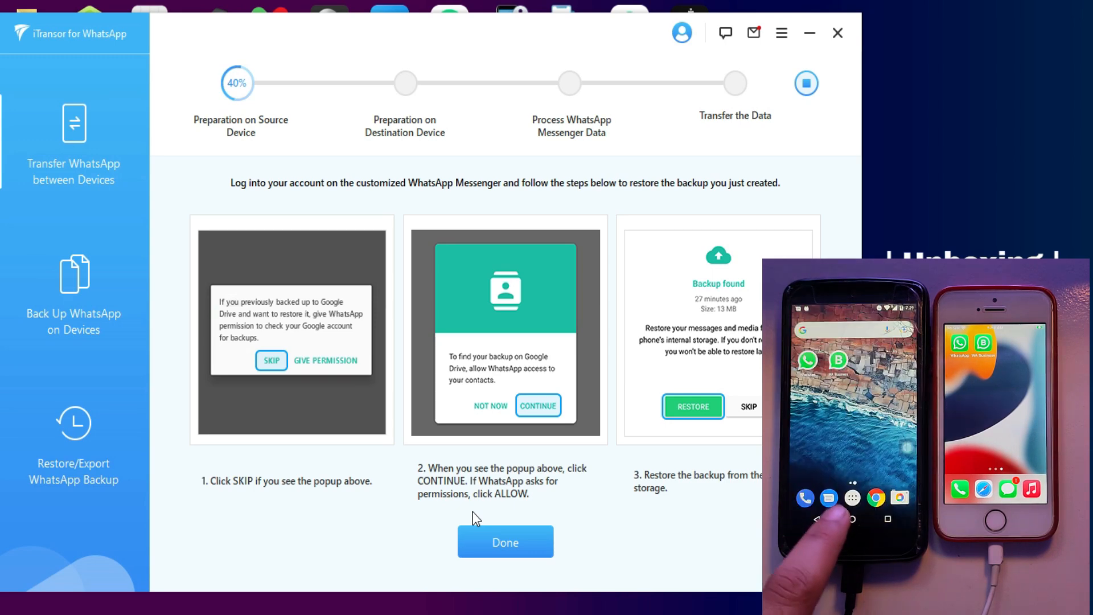
Step: Confirm the backup restore on the phone and dismiss the Transfer Successful result
click(505, 541)
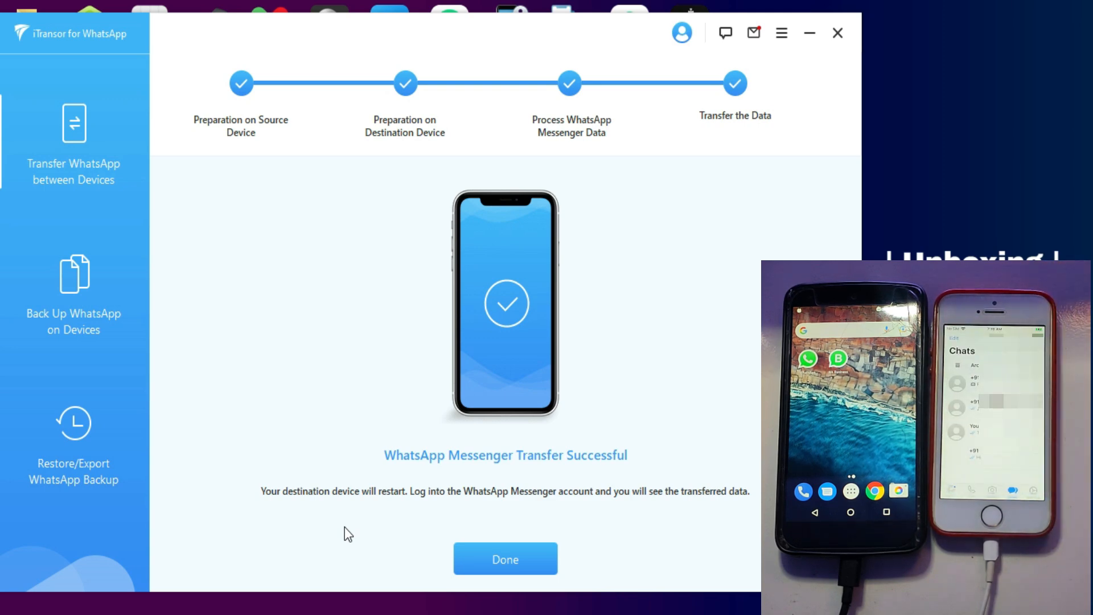
click(505, 558)
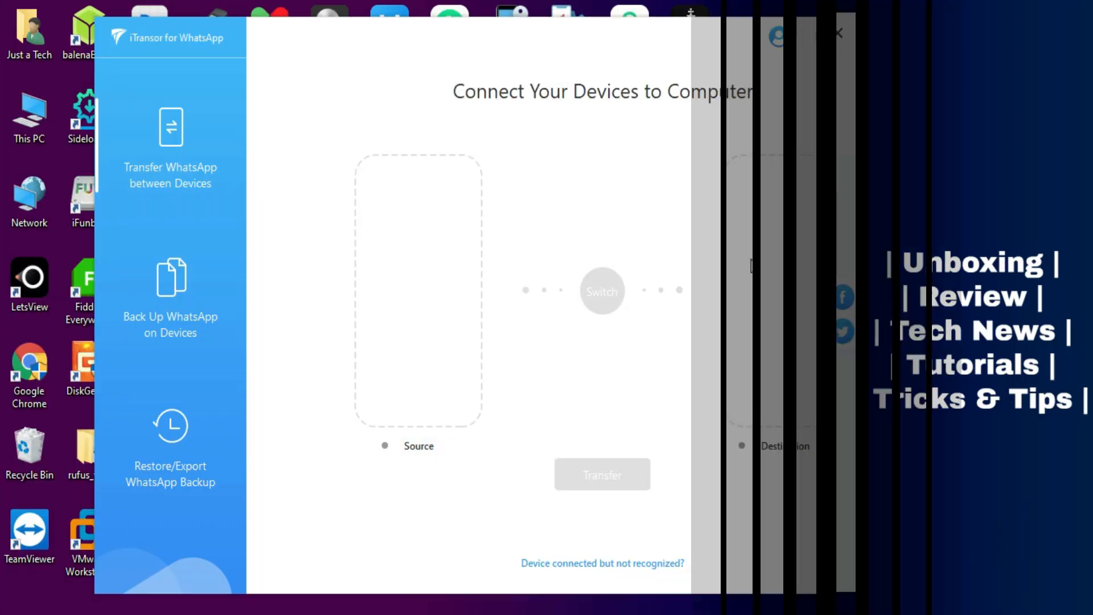